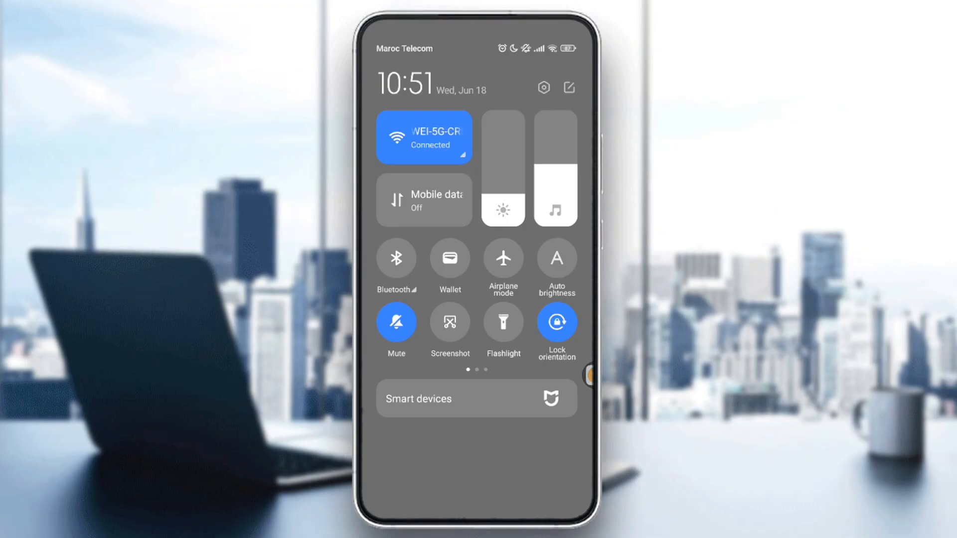
Step: Dismiss the Control Center to return to the home screen
click(477, 399)
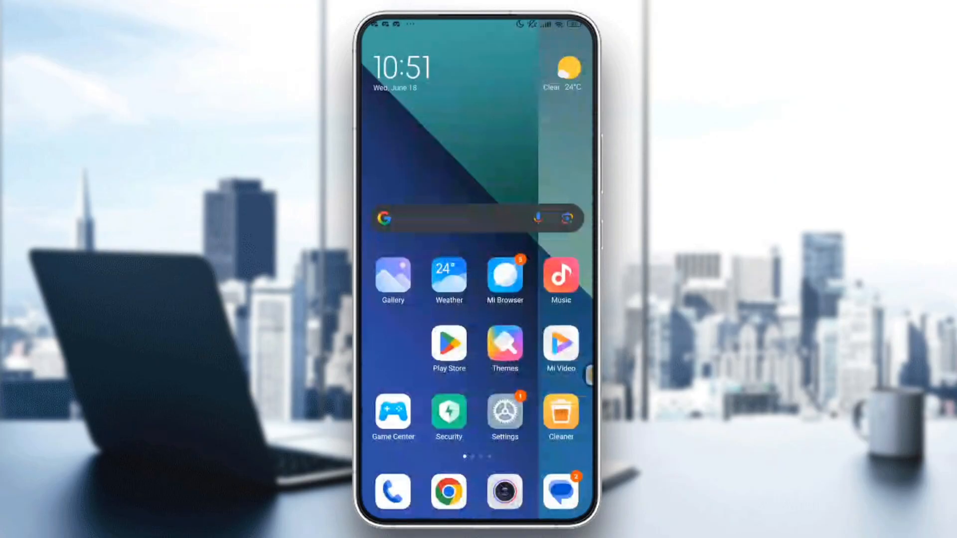
Step: Open Google Play Store and rerun the recent 'tiktok' search
click(448, 342)
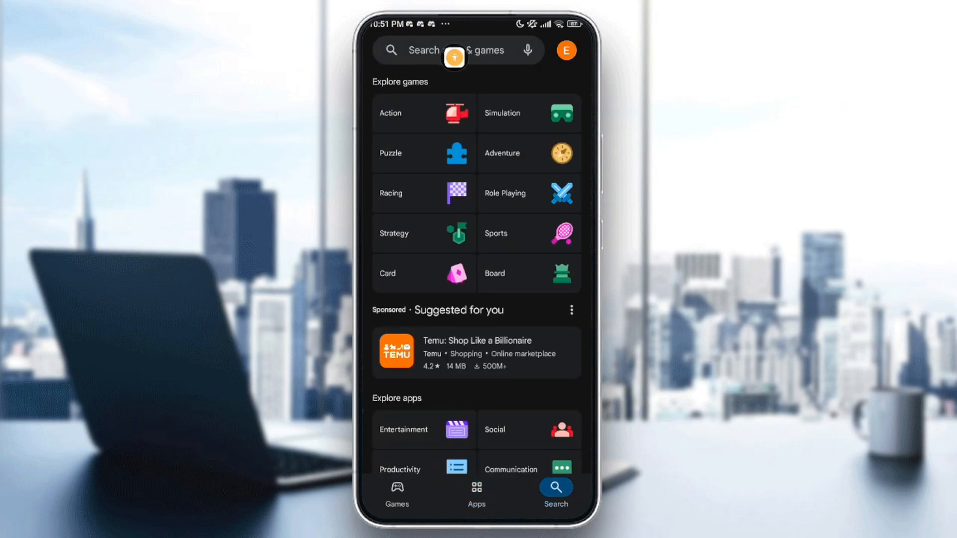
click(440, 50)
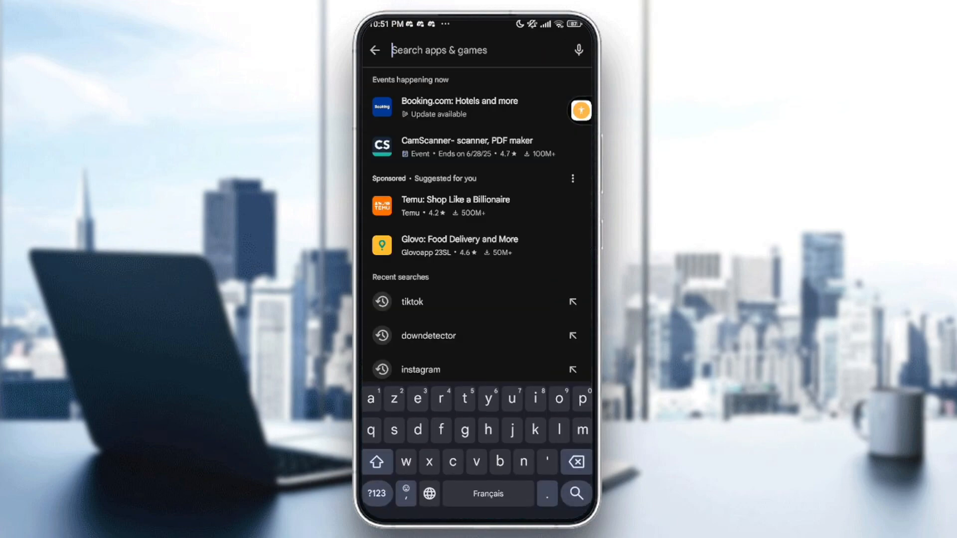
click(412, 301)
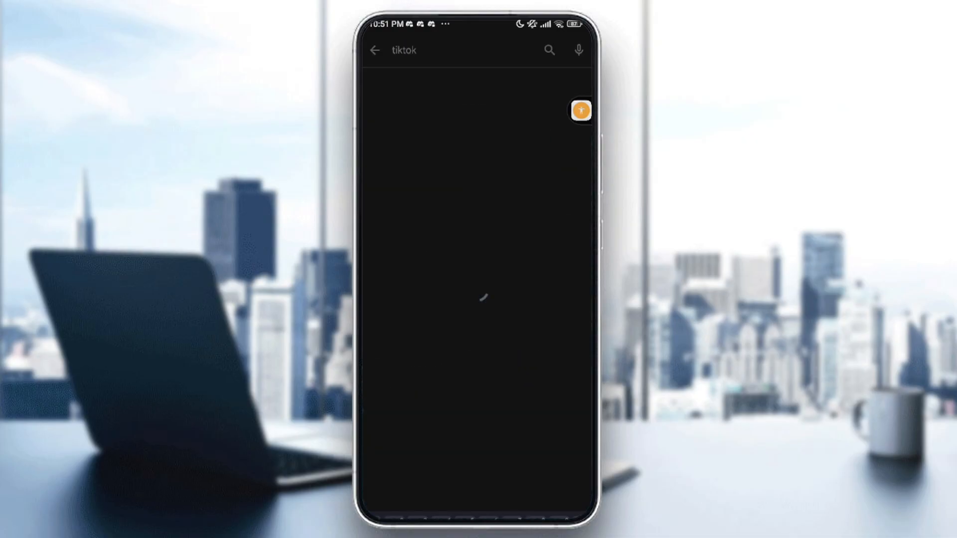